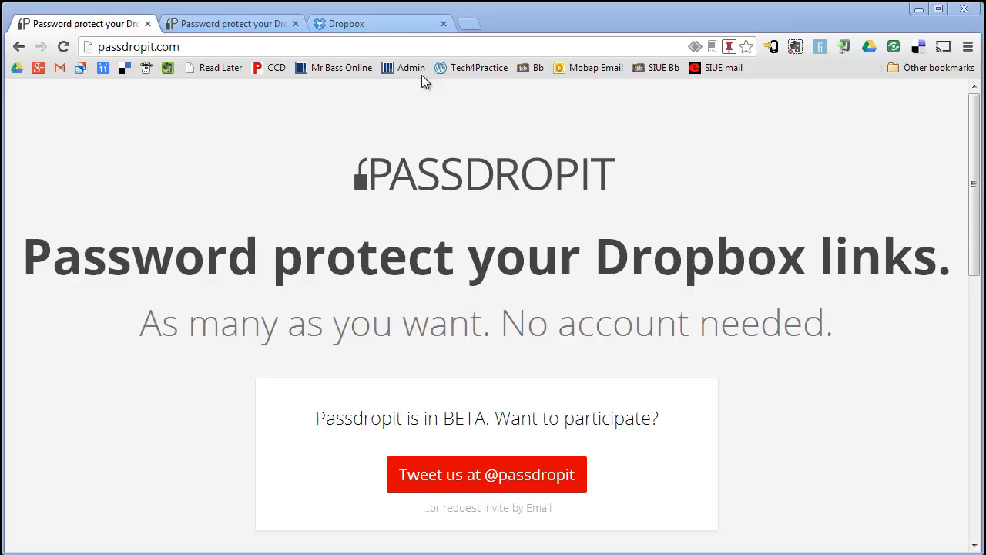
# Switch Chrome to the Dropbox tab showing dropbox.com
pyautogui.click(377, 23)
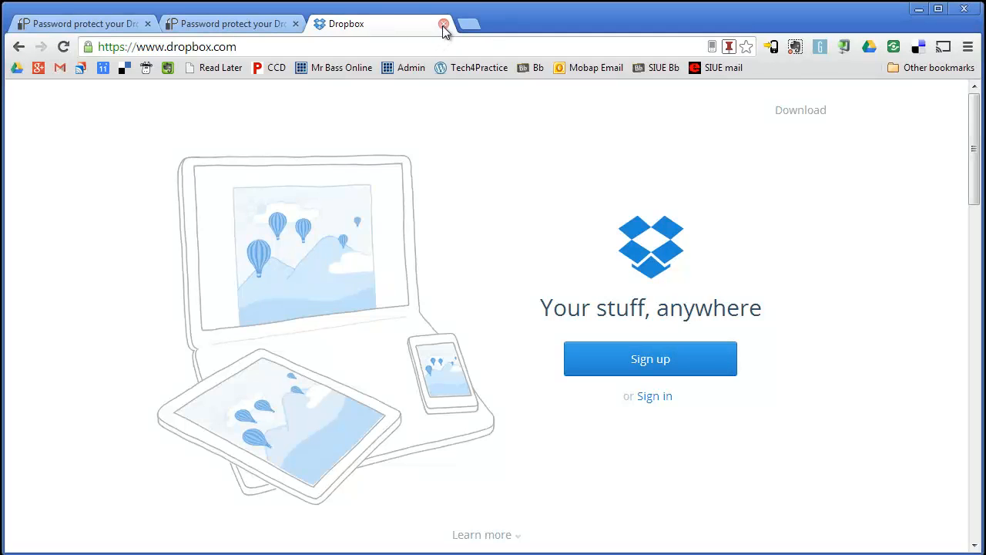
# Close Dropbox, open Passdropit's beta file-chooser page, and browse the Dropbox example folder
pyautogui.click(443, 23)
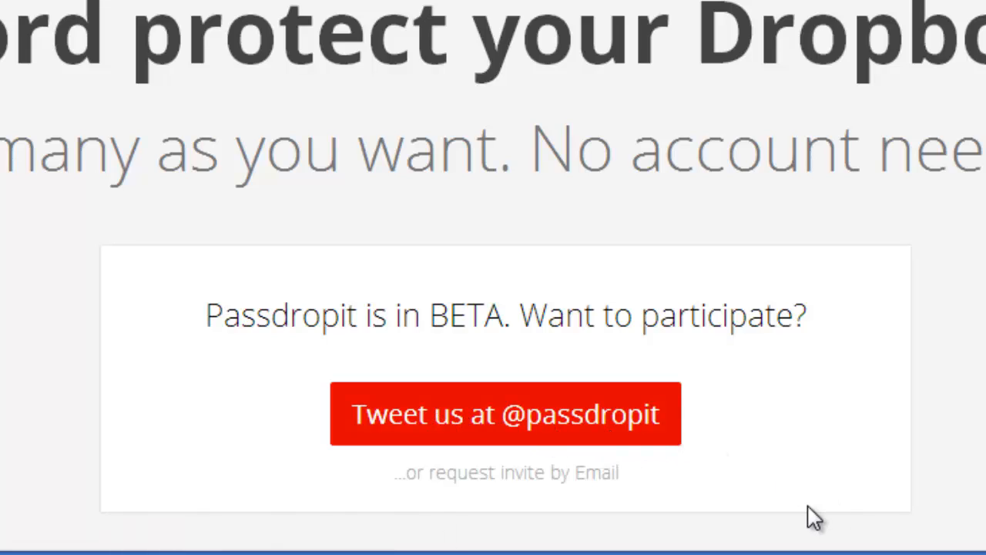
pyautogui.moveTo(507, 472)
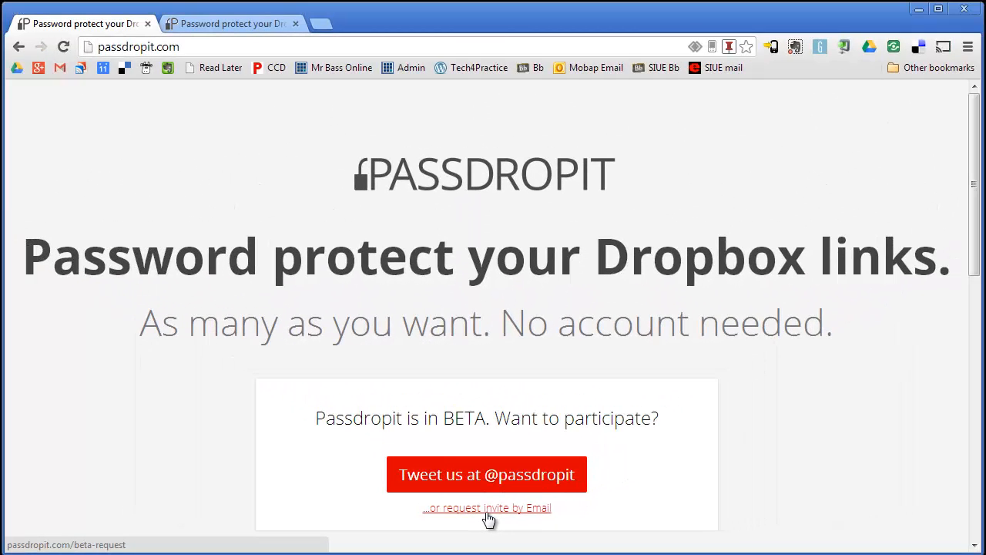
pyautogui.click(231, 24)
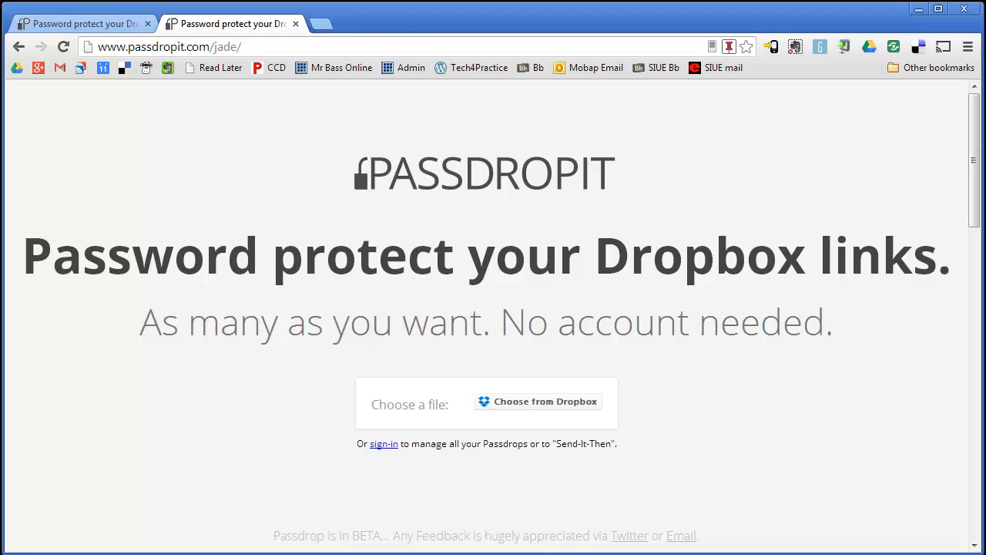
pyautogui.click(537, 400)
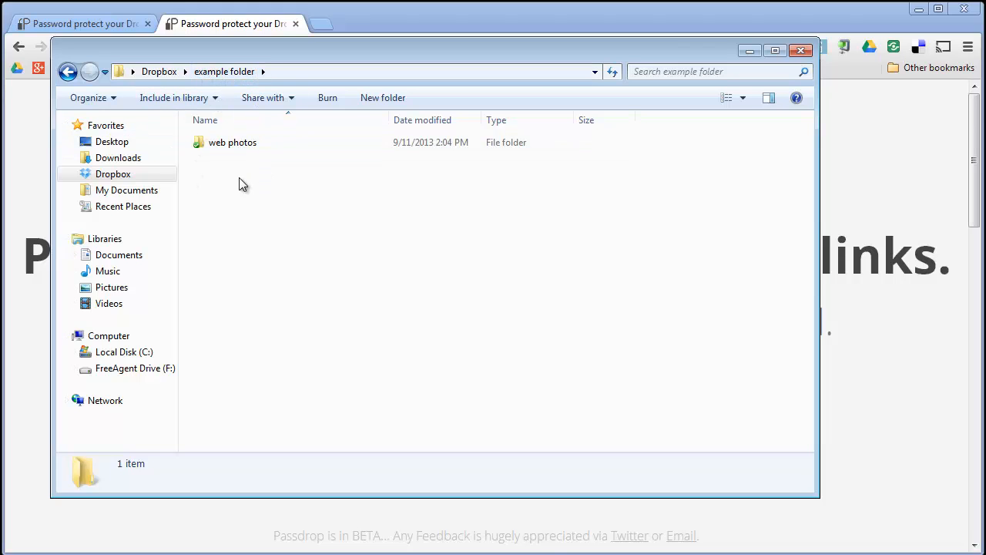
# Compress the 'web photos' folder into a zipped folder via Send to
pyautogui.click(232, 142)
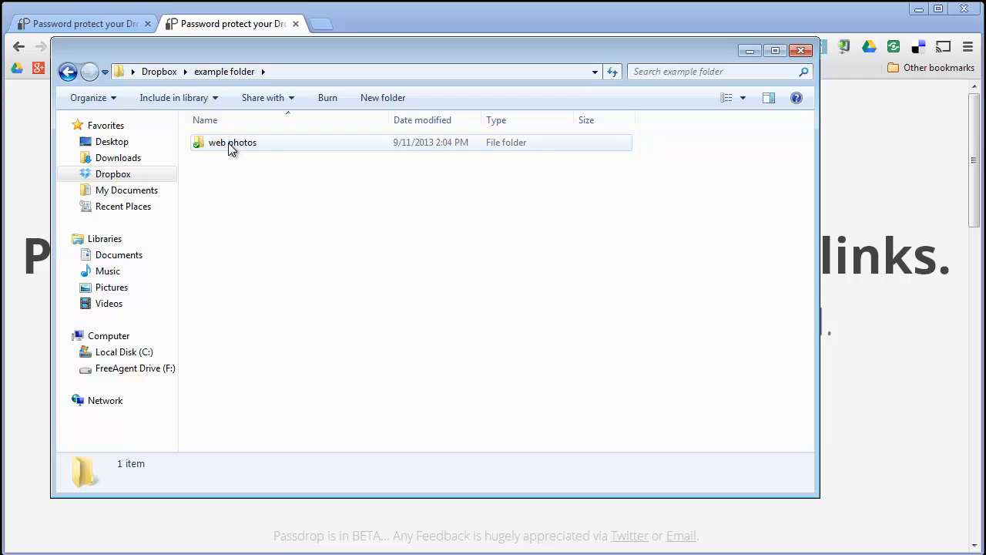
pyautogui.rightClick(232, 141)
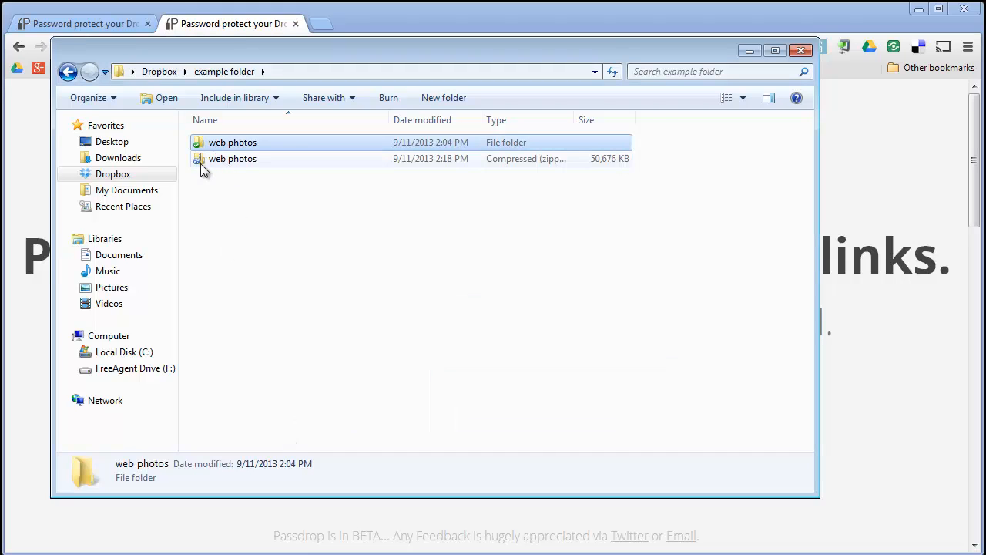
pyautogui.click(232, 142)
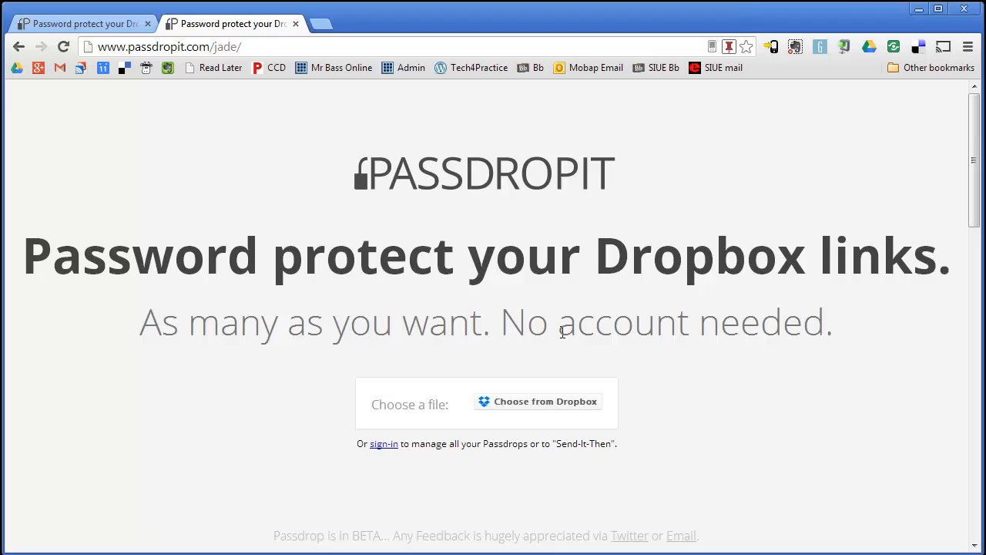
pyautogui.moveTo(401, 412)
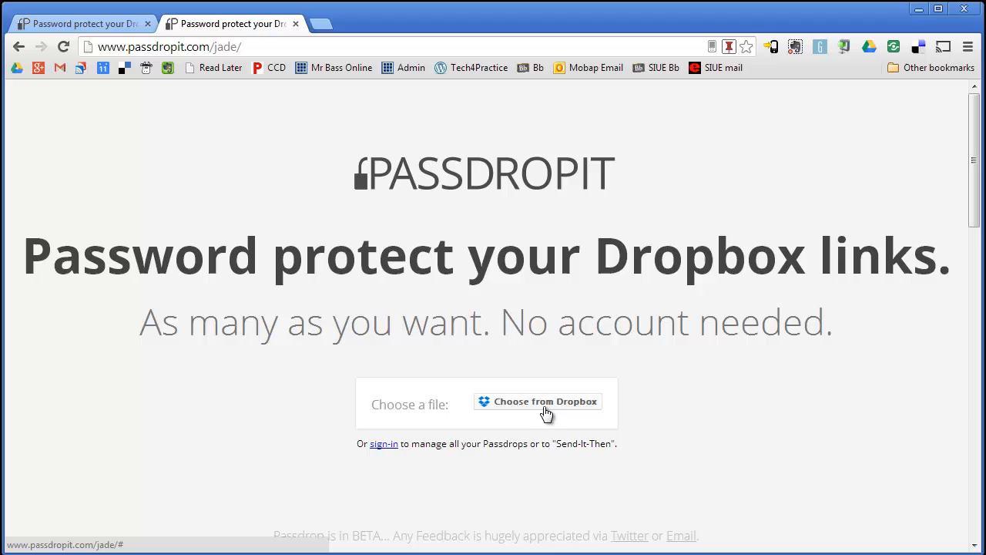
# Sign in to Dropbox and choose web photos.zip as Passdropit's file
pyautogui.click(537, 401)
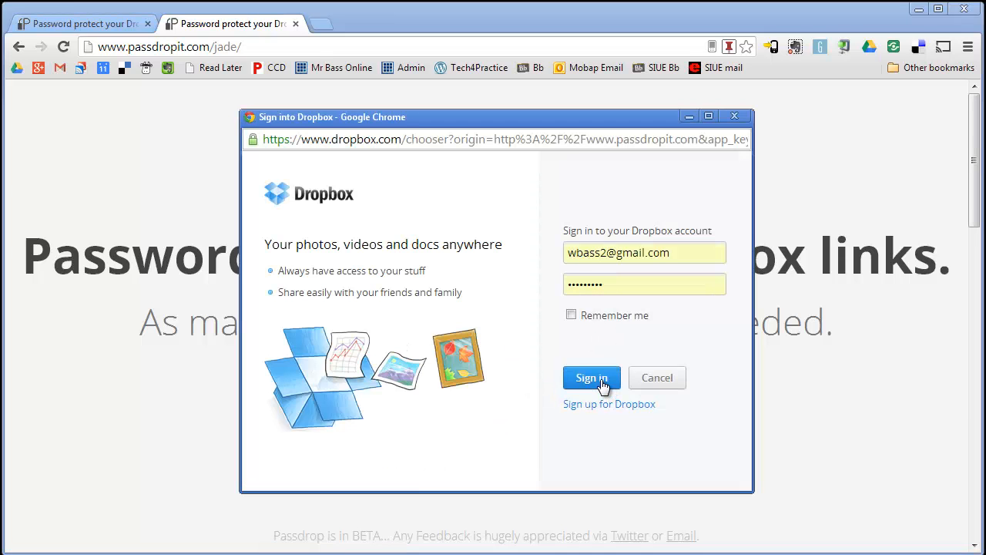
pyautogui.click(591, 378)
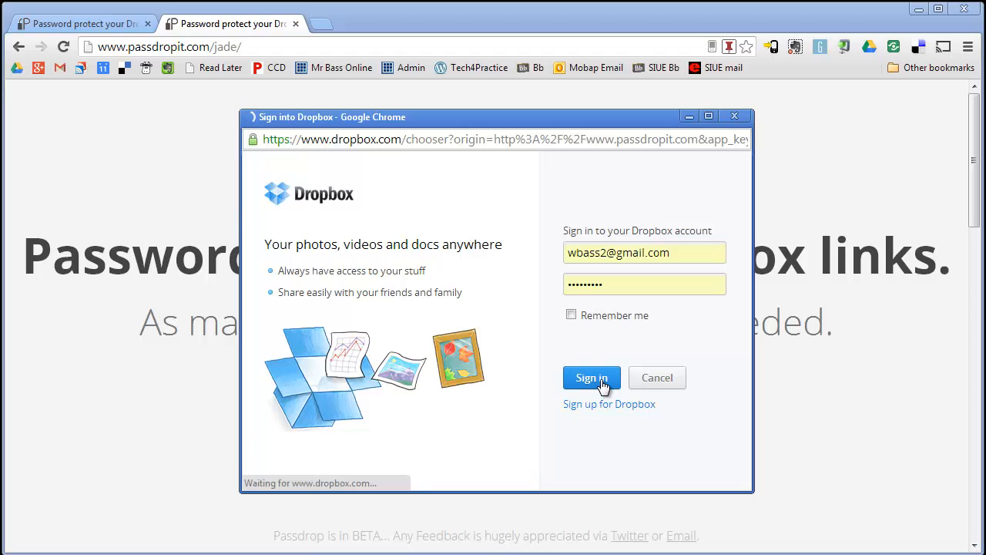
pyautogui.click(591, 377)
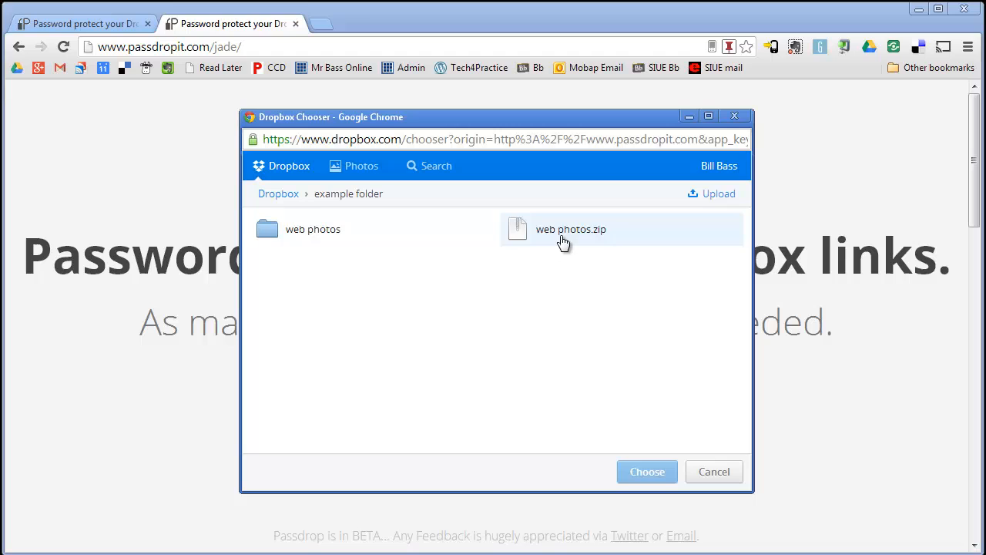
pyautogui.click(570, 229)
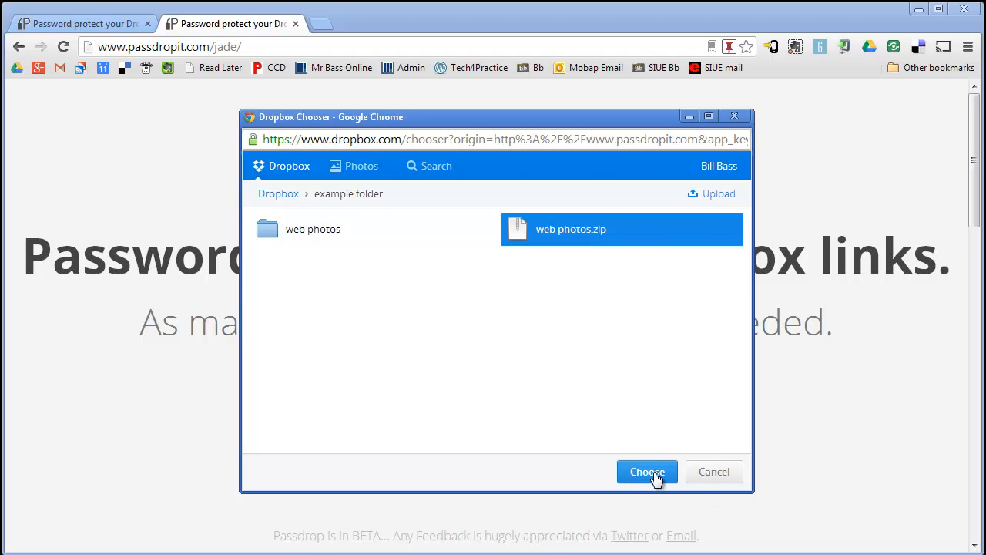
pyautogui.click(647, 471)
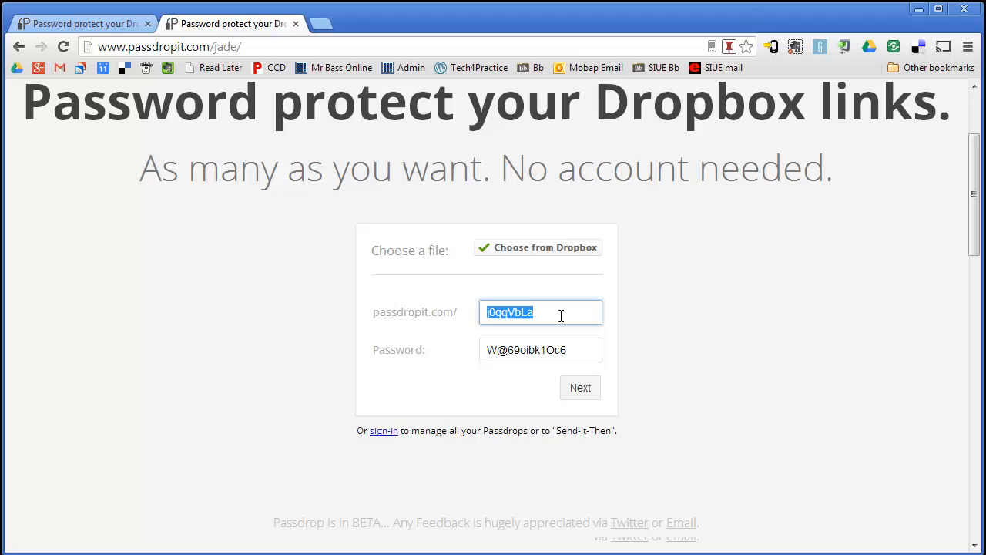
# Set the link name to 'webphotoexample' and keep the generated password
pyautogui.write('webpho')
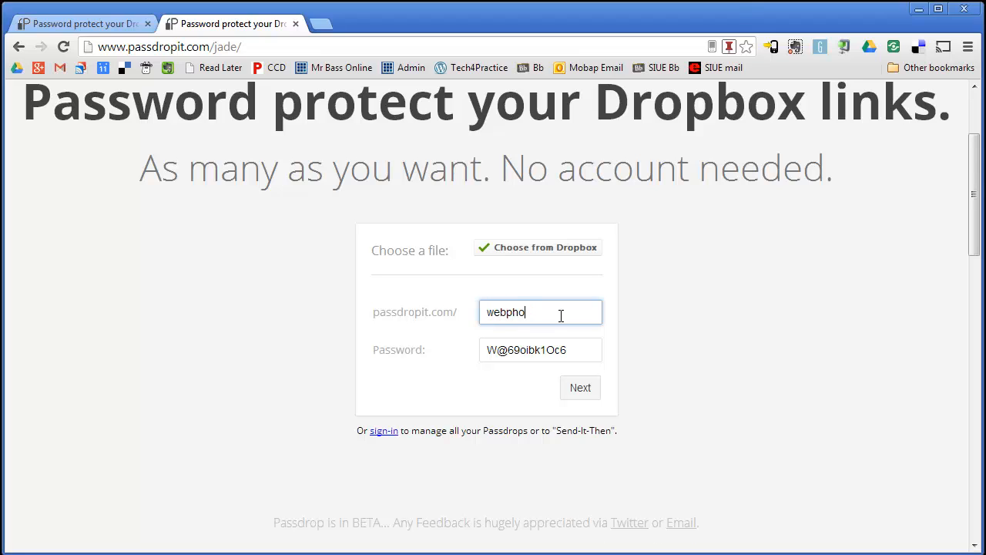
pyautogui.write('toexample')
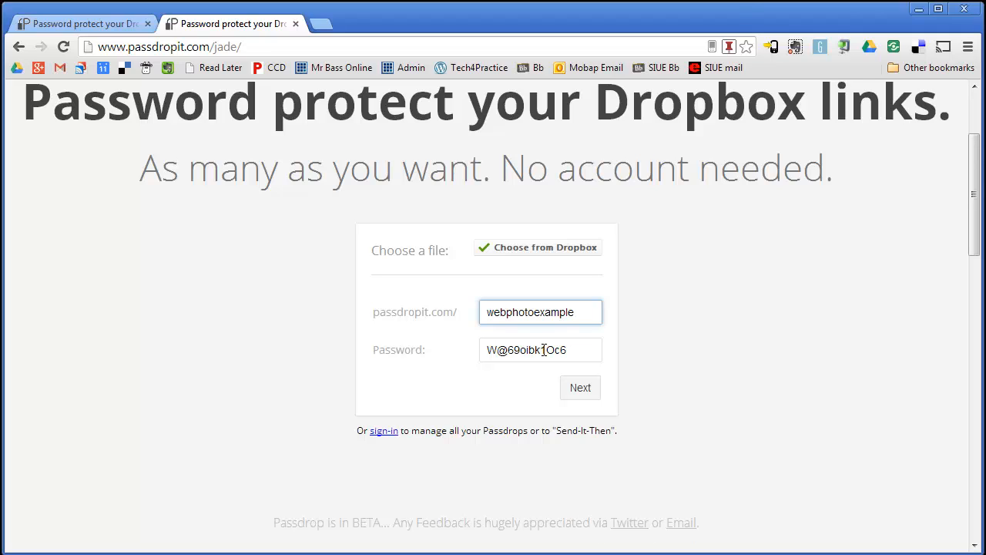
pyautogui.tripleClick(540, 350)
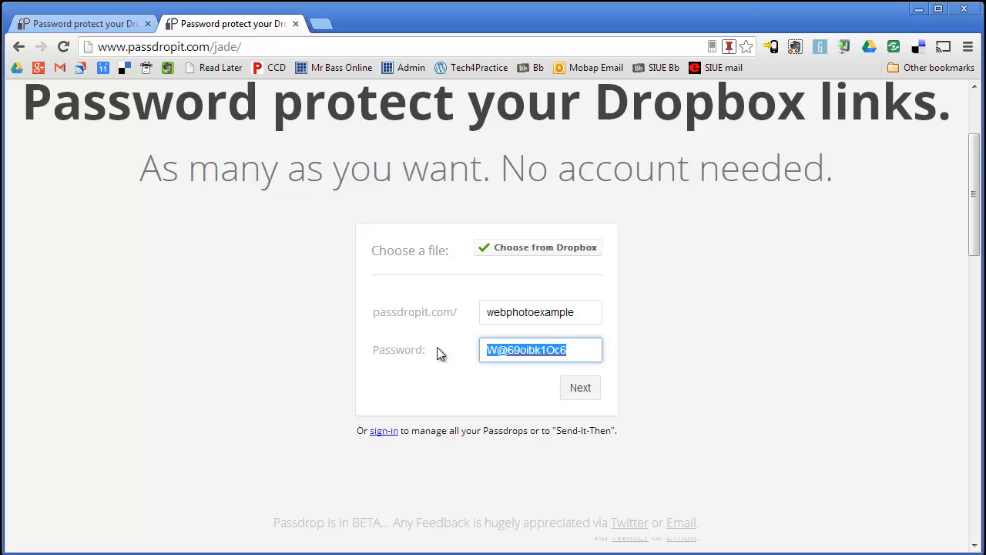
pyautogui.moveTo(526, 389)
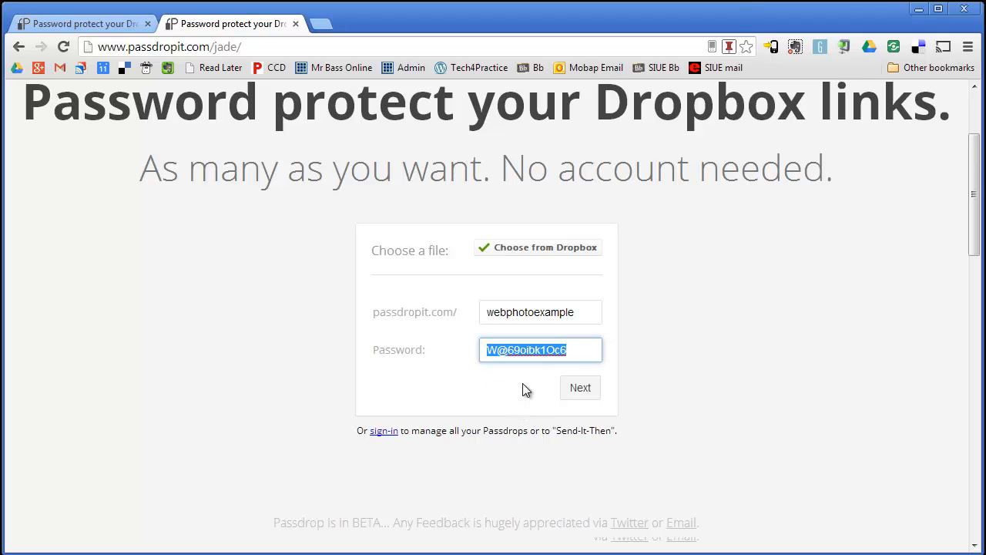
pyautogui.click(570, 350)
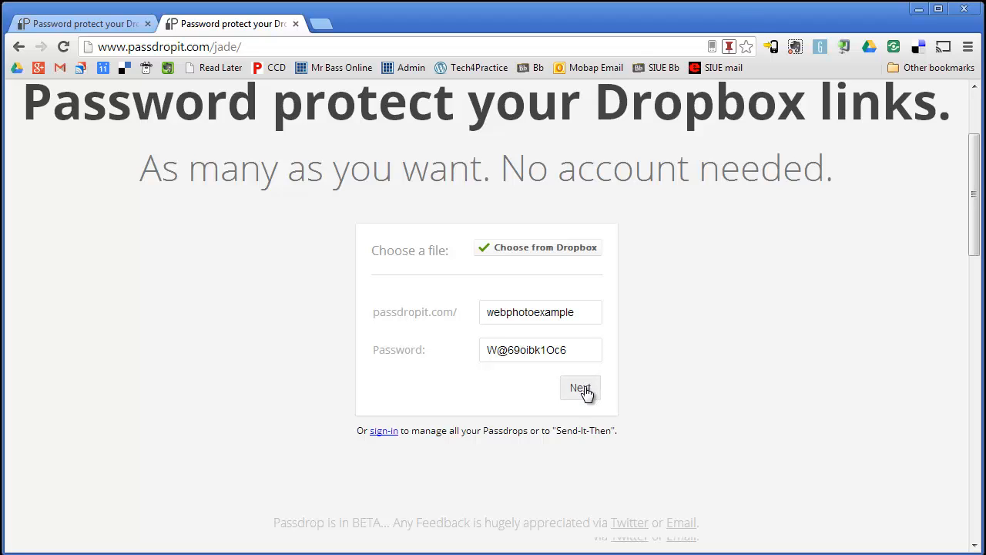
# Create the protected link, select its password, and preview the link page
pyautogui.click(579, 388)
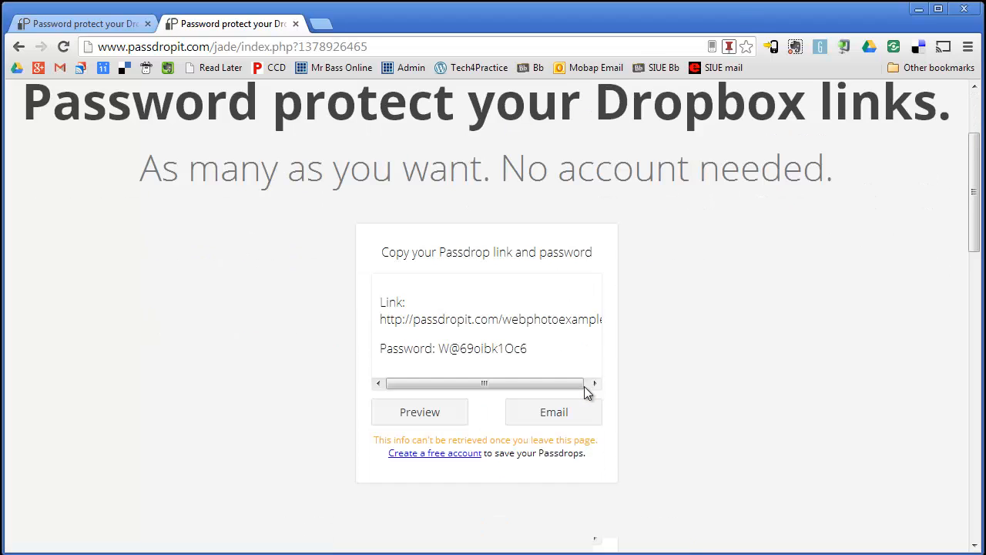
pyautogui.moveTo(681, 435)
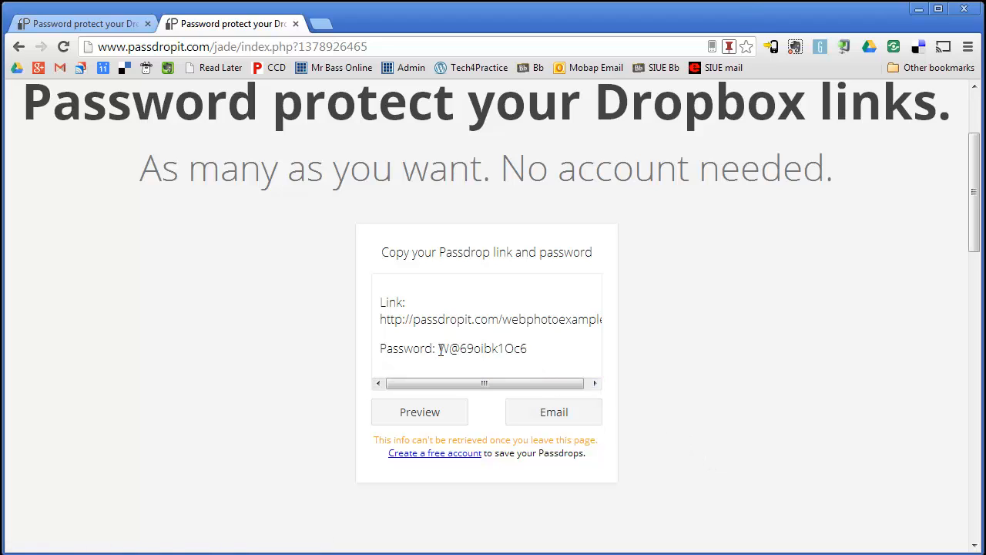
pyautogui.doubleClick(482, 348)
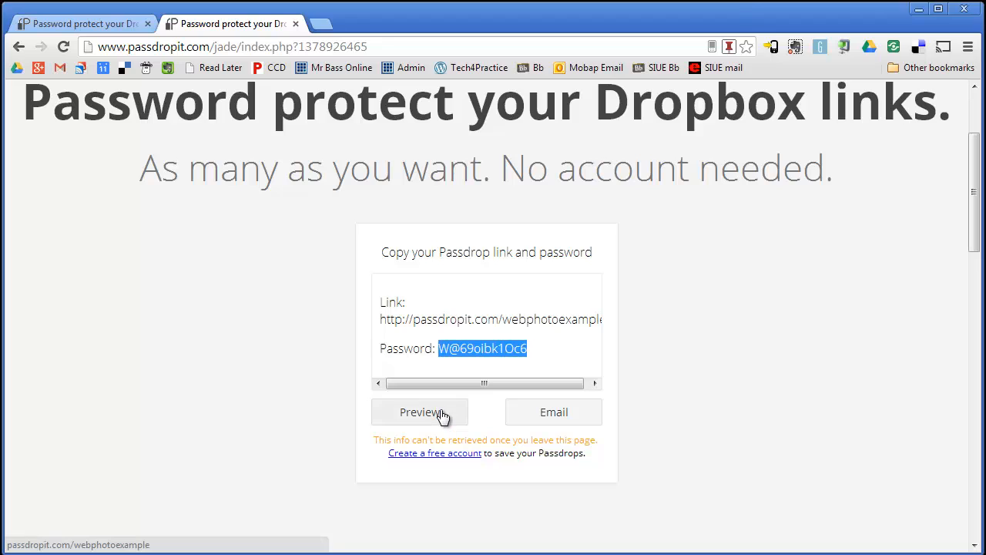
pyautogui.moveTo(401, 312)
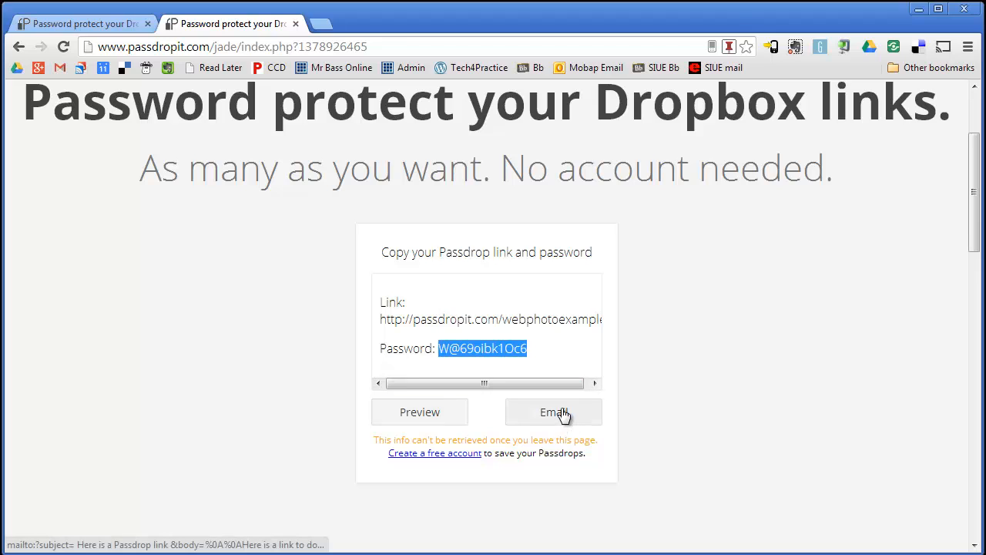
pyautogui.moveTo(434, 426)
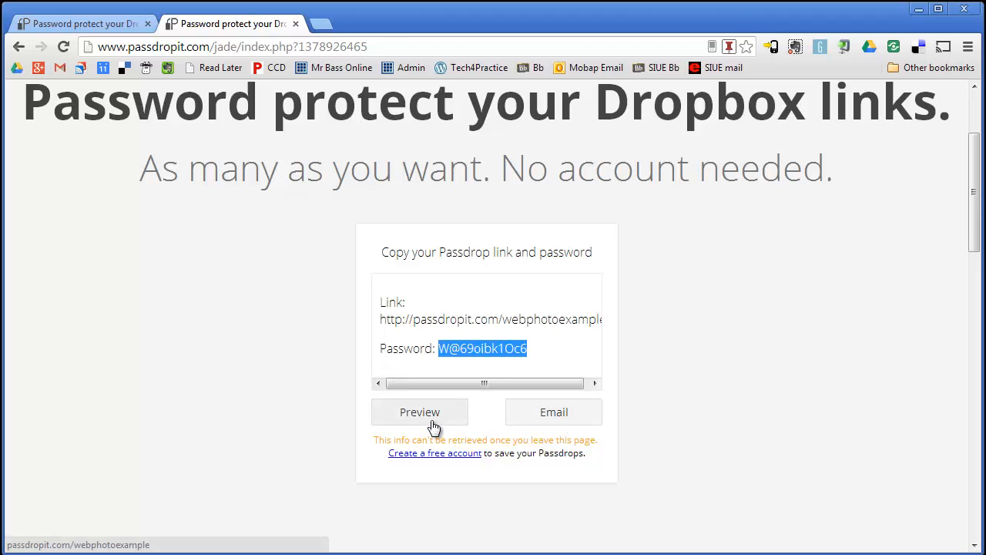
pyautogui.click(419, 412)
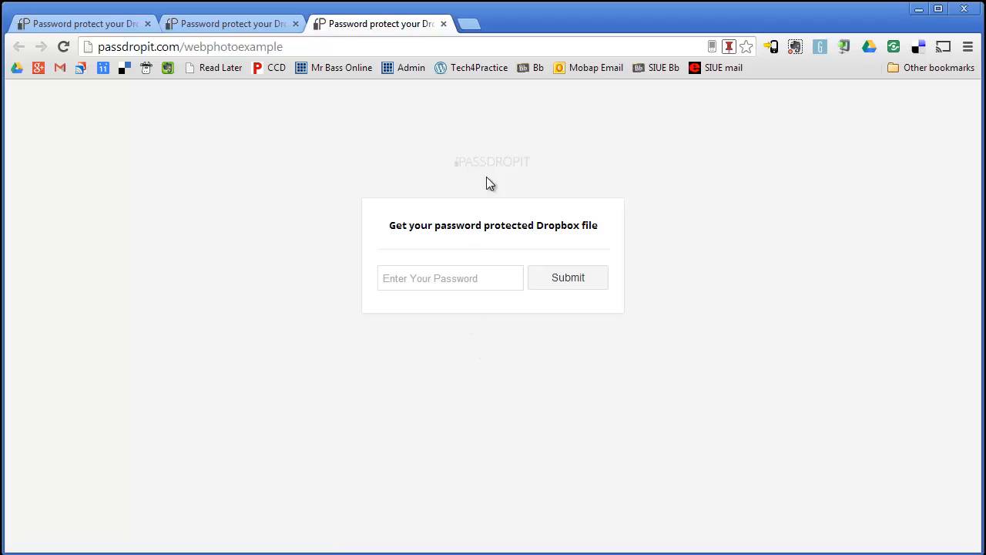
# Submit the password to reach the web photos.zip download, then return to Passdropit home
pyautogui.click(450, 278)
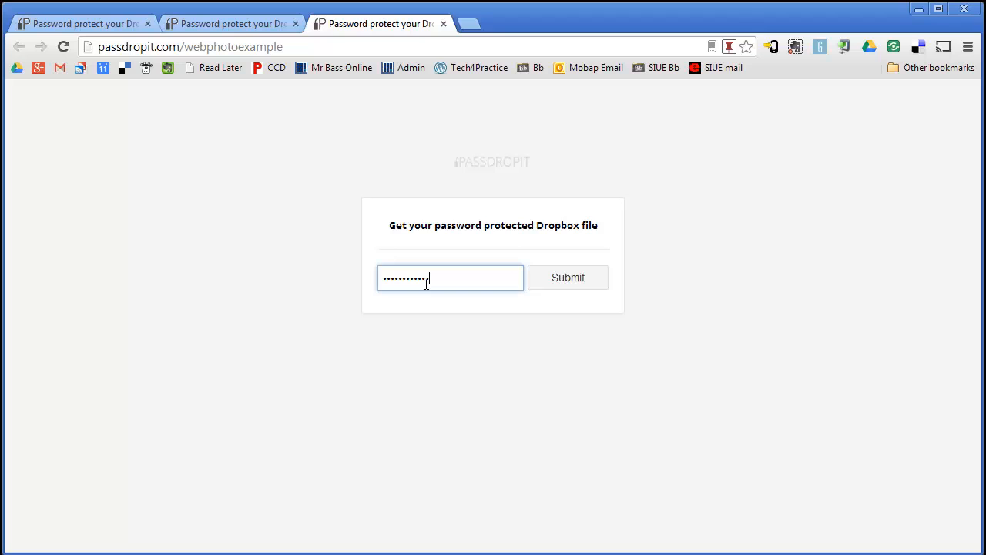
pyautogui.moveTo(574, 285)
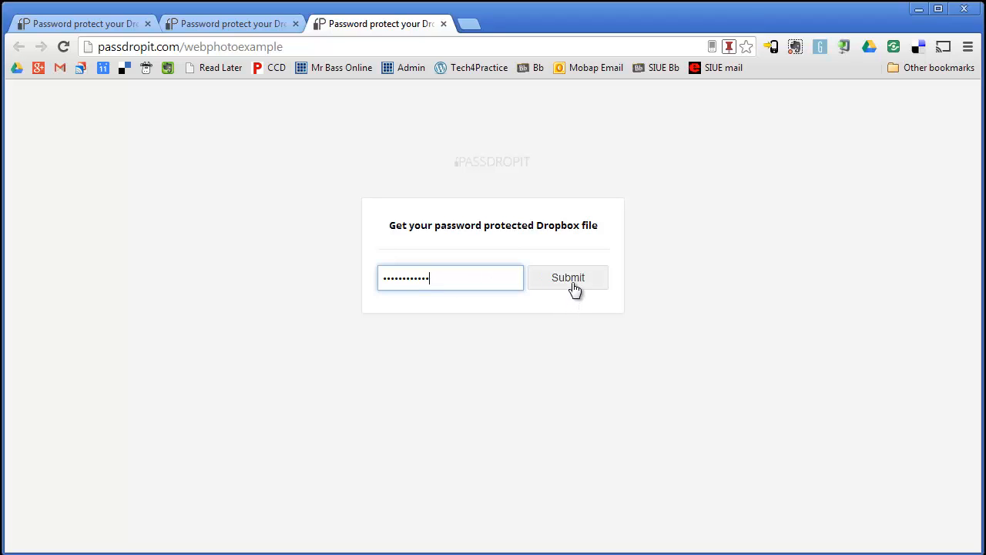
pyautogui.click(568, 277)
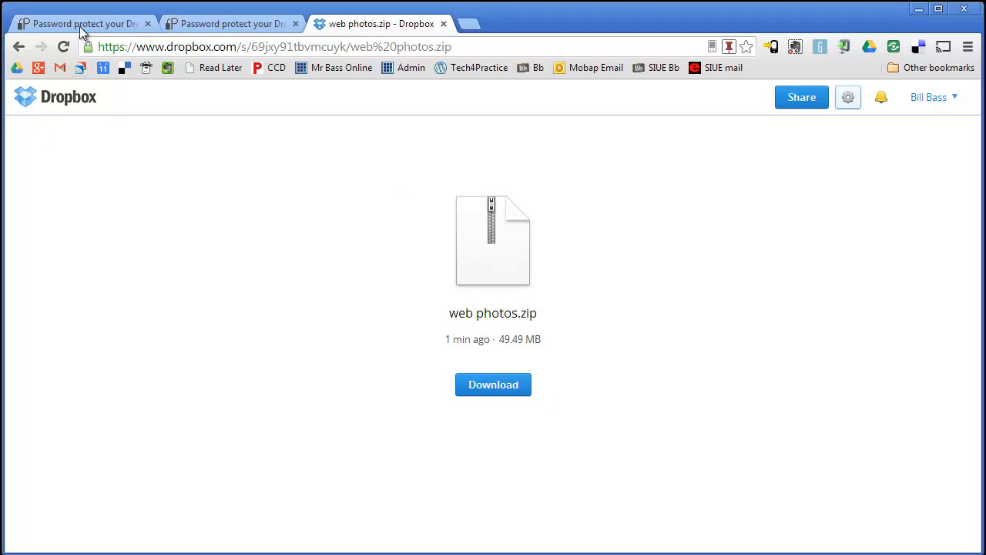
pyautogui.click(81, 24)
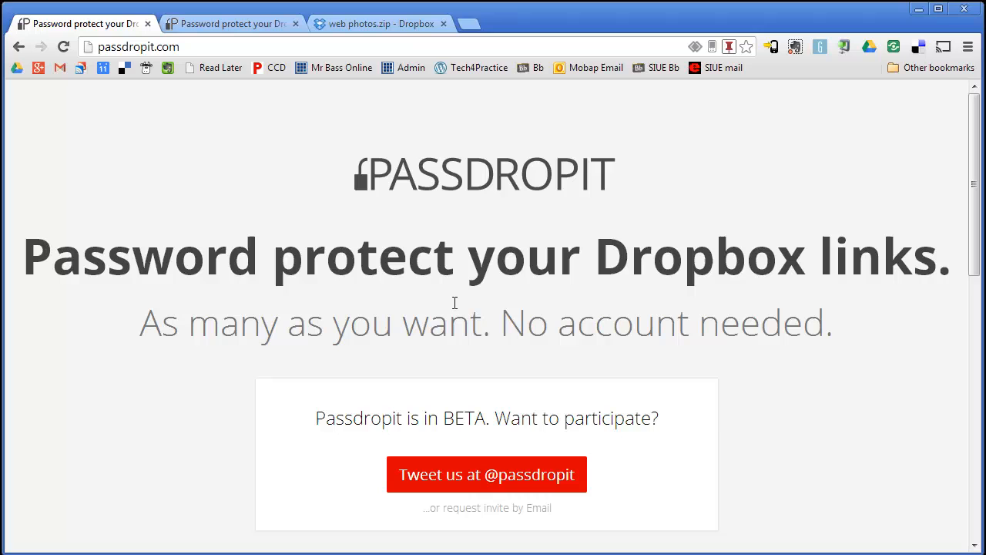